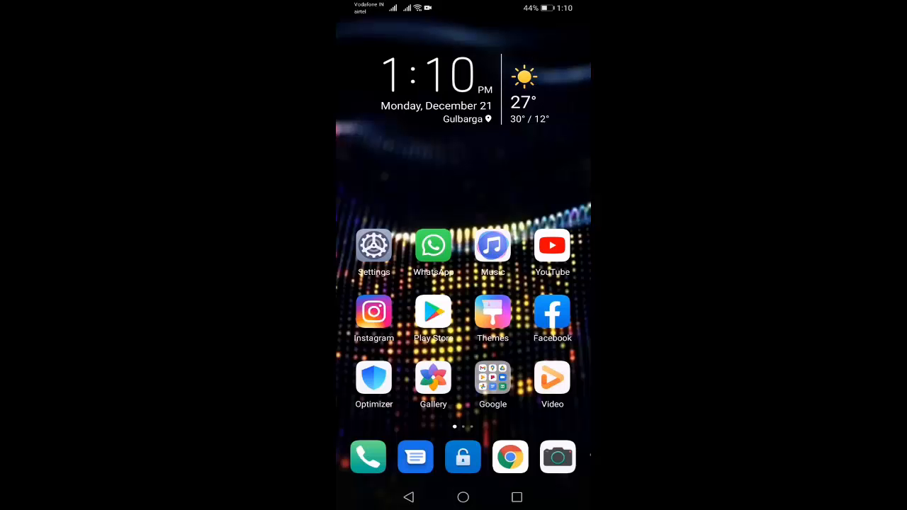
# Step: Open Settings, go to the Apps section and show all installed apps
pyautogui.click(374, 246)
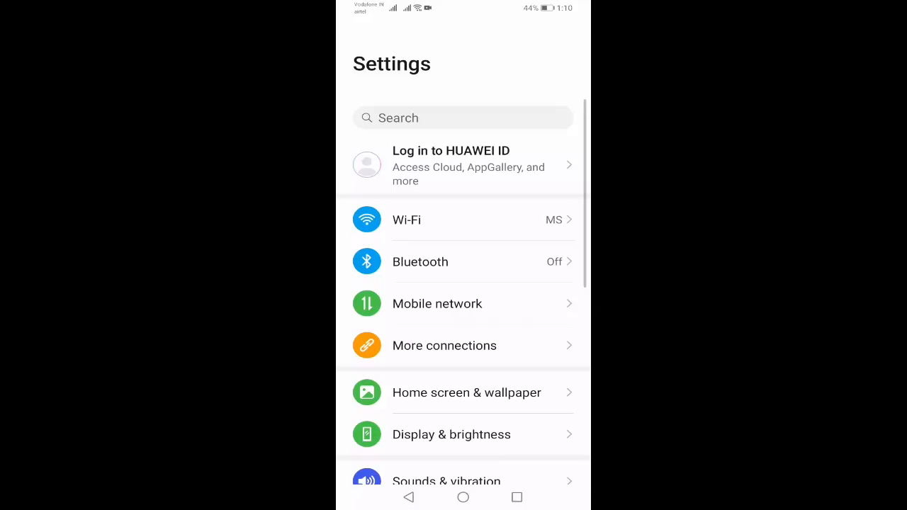
pyautogui.scroll(-3)
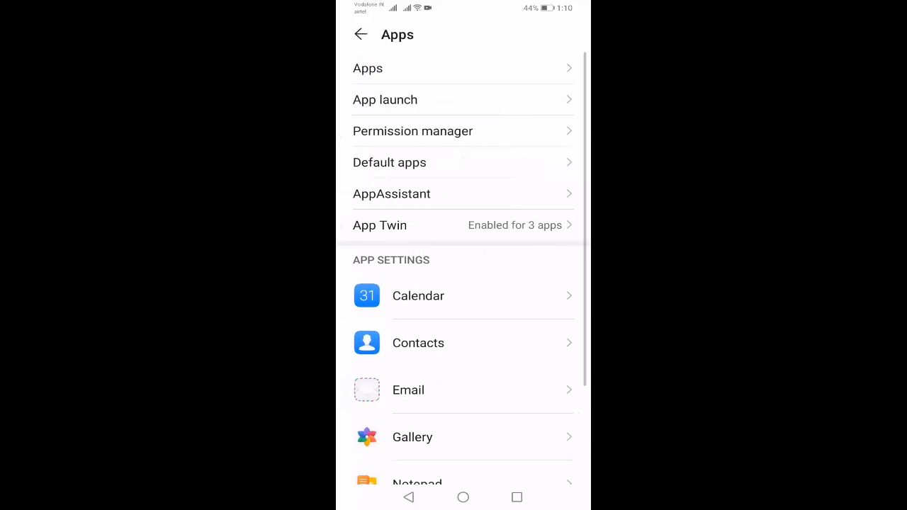
pyautogui.click(368, 68)
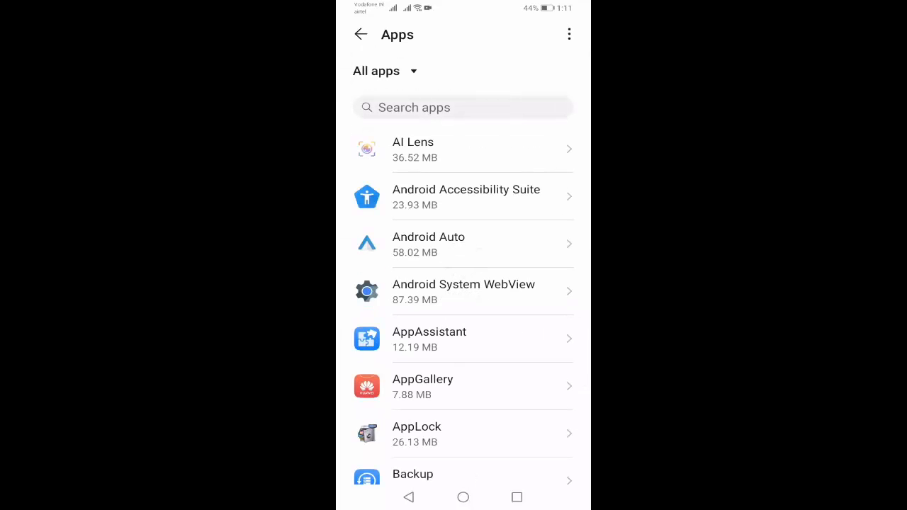
# Step: Search the app list for 'yo' to find YouTube
pyautogui.click(462, 107)
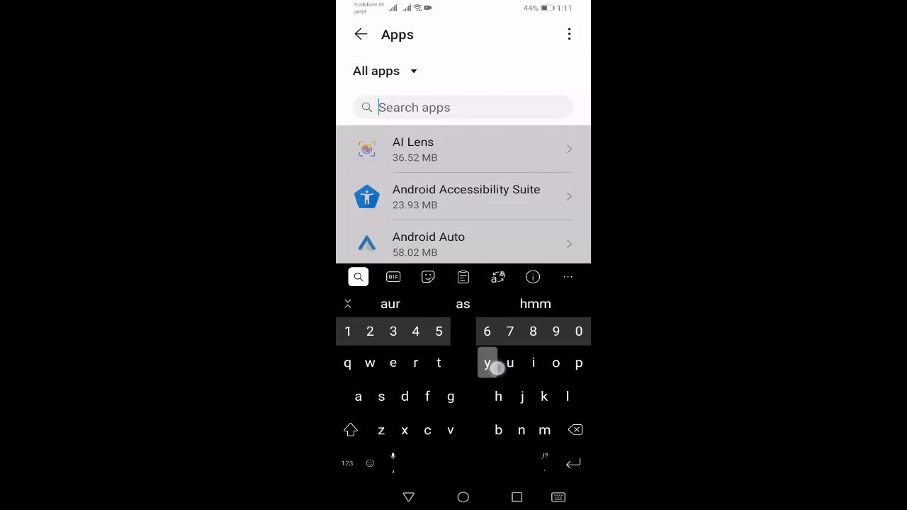
pyautogui.write('yo')
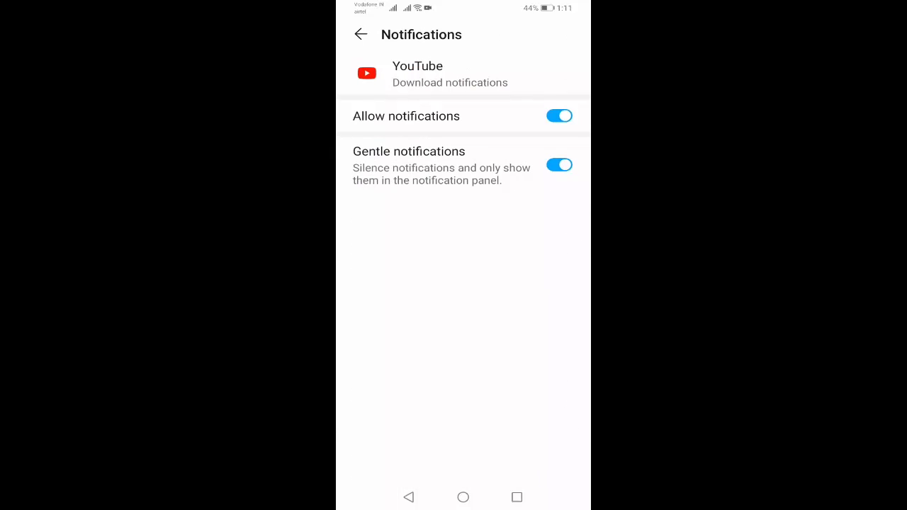
# Step: Turn off Allow notifications for YouTube's Download, General and Recommended videos channels
pyautogui.click(559, 115)
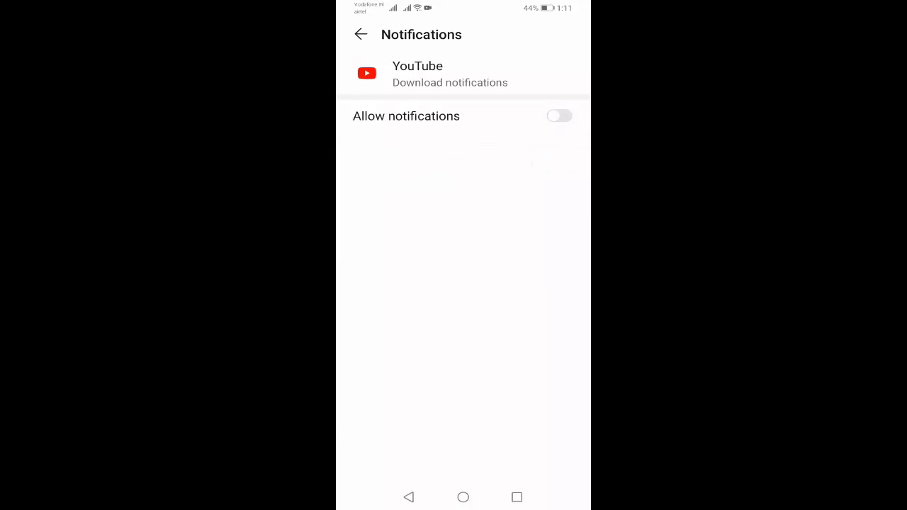
pyautogui.click(559, 115)
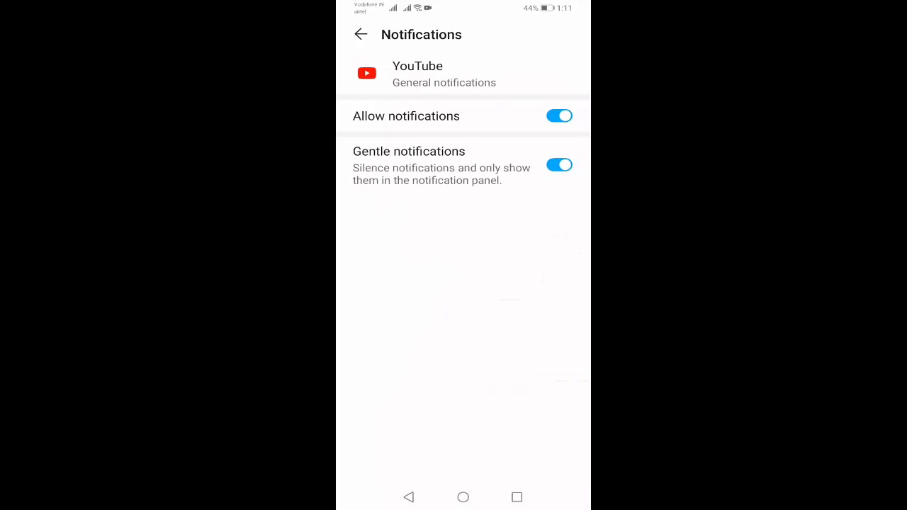
pyautogui.click(559, 116)
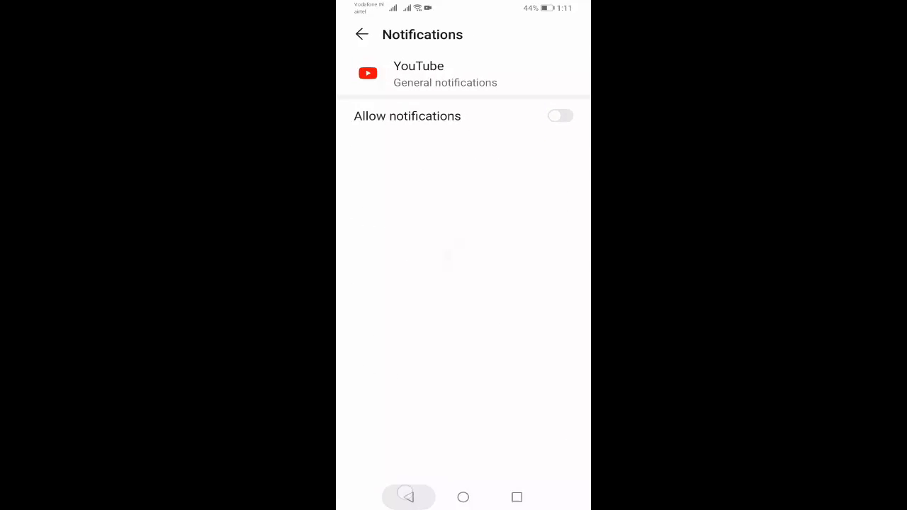
pyautogui.click(559, 116)
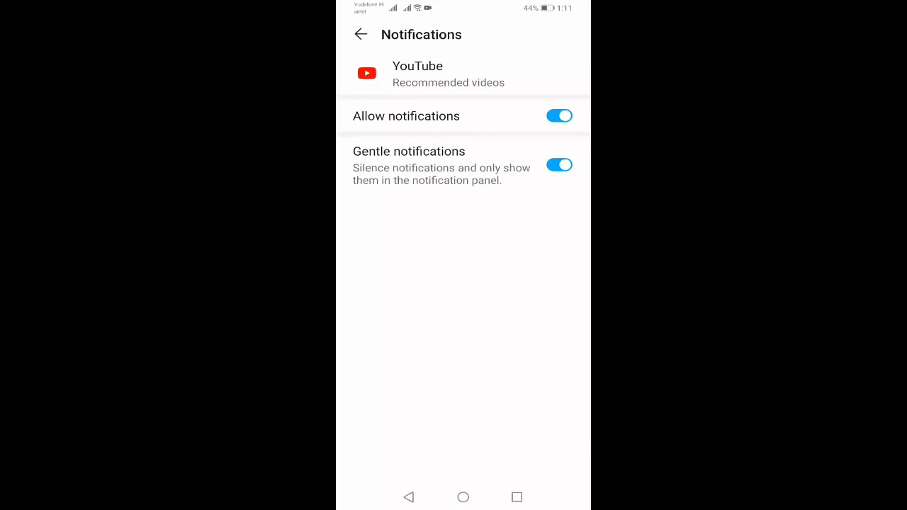
pyautogui.click(559, 115)
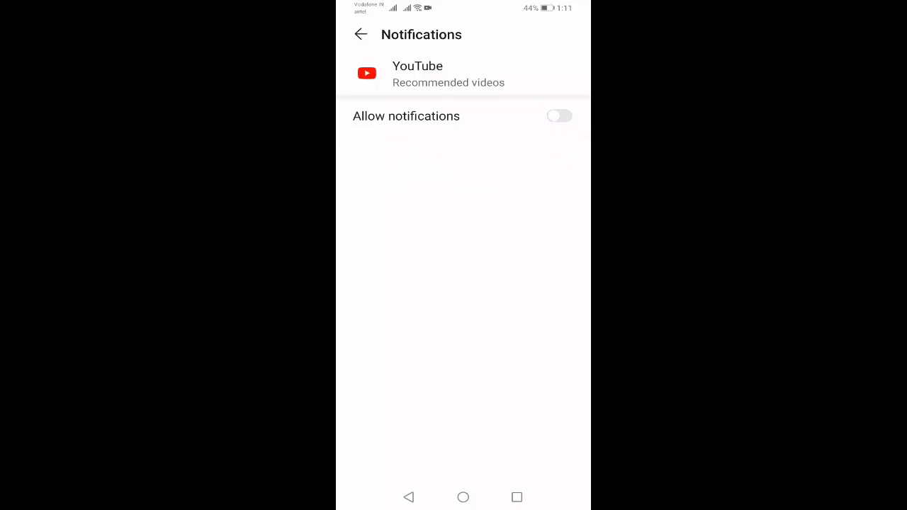
pyautogui.click(559, 115)
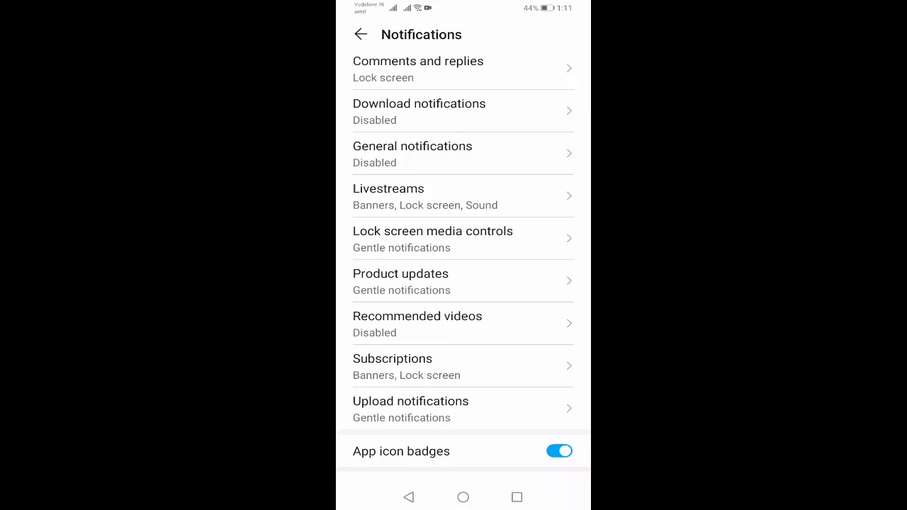